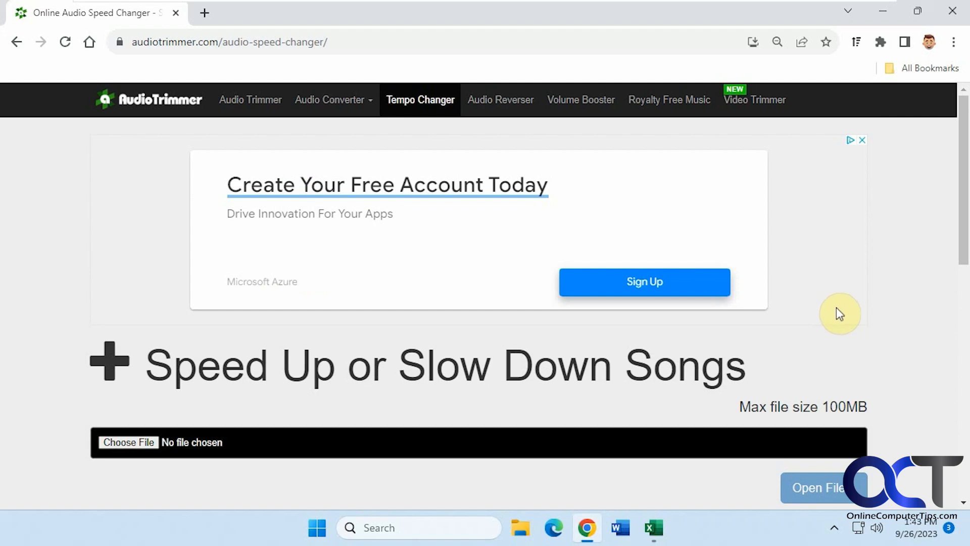
mouse_move(850, 311)
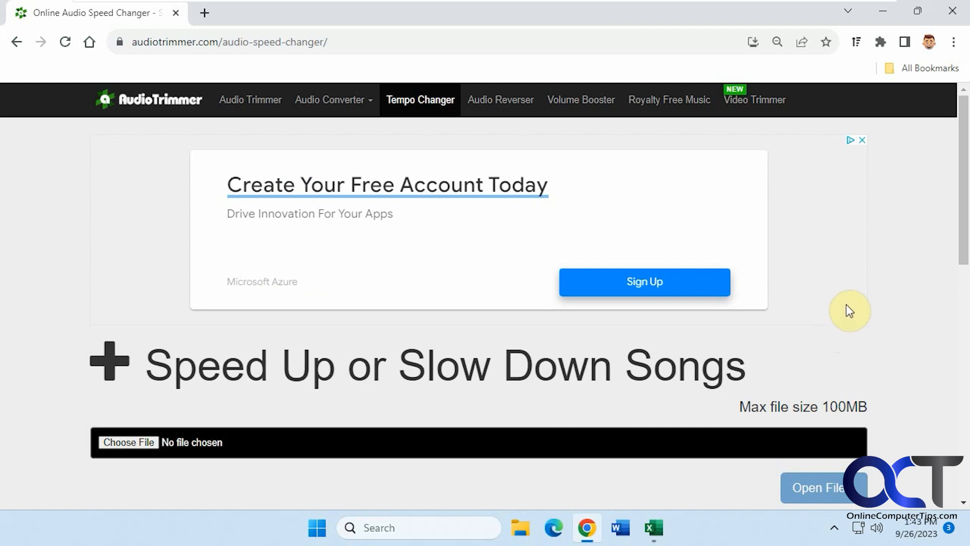
mouse_move(849, 287)
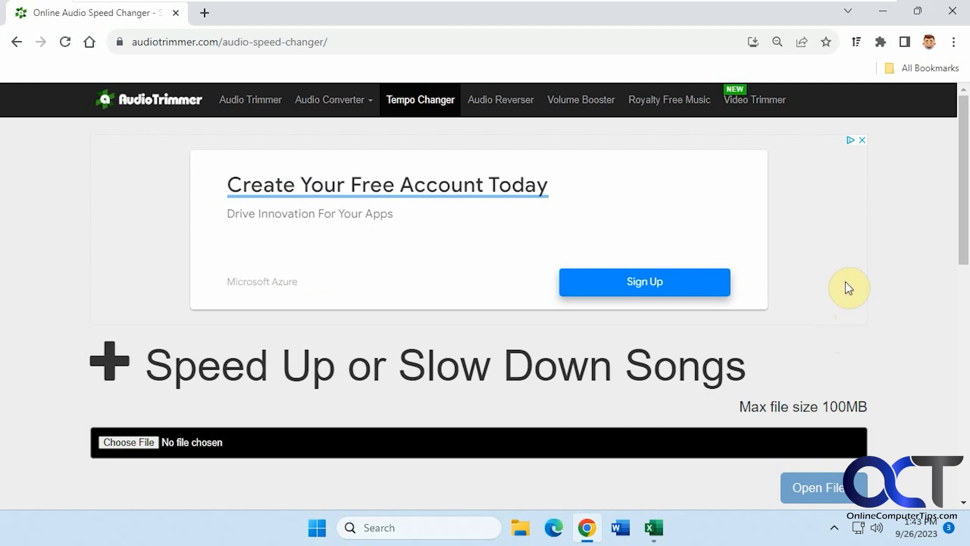
mouse_move(818, 255)
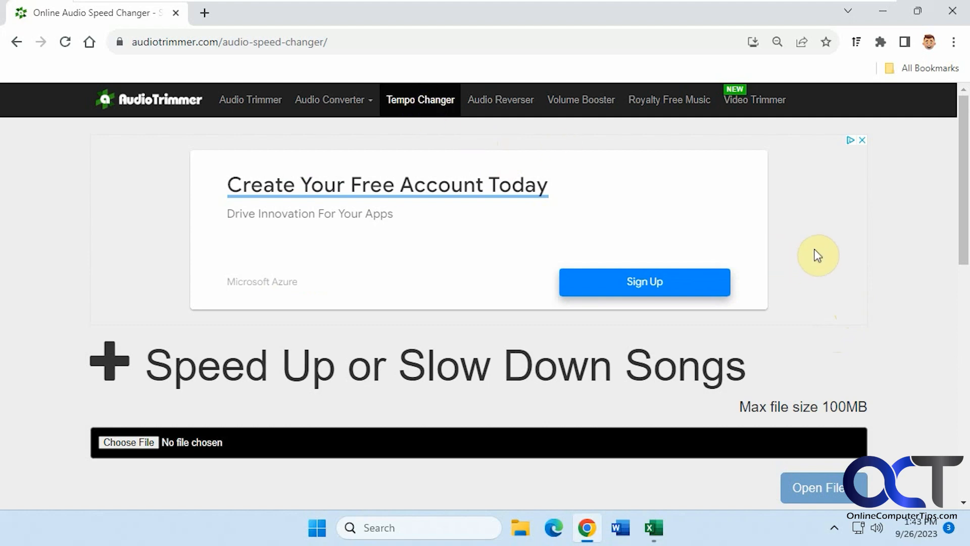
mouse_move(304, 388)
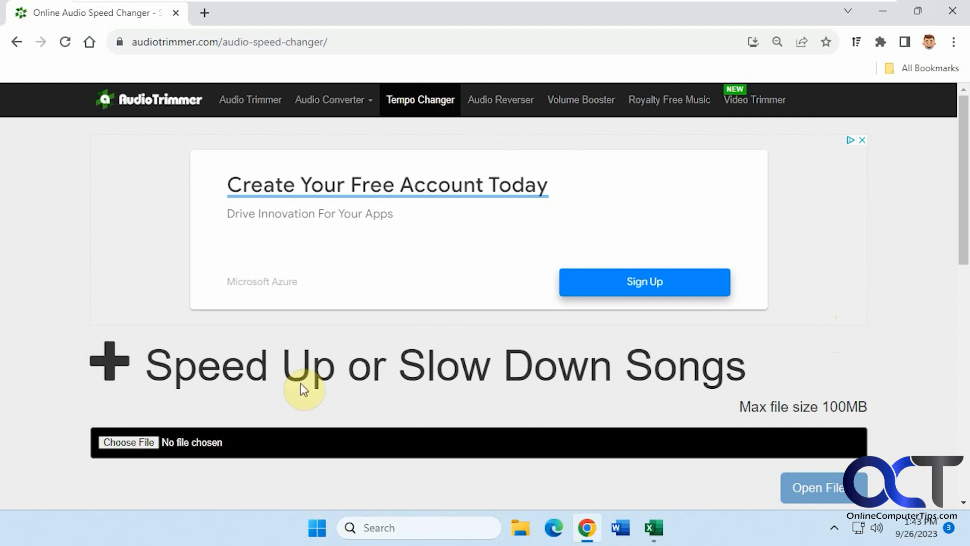
mouse_move(456, 396)
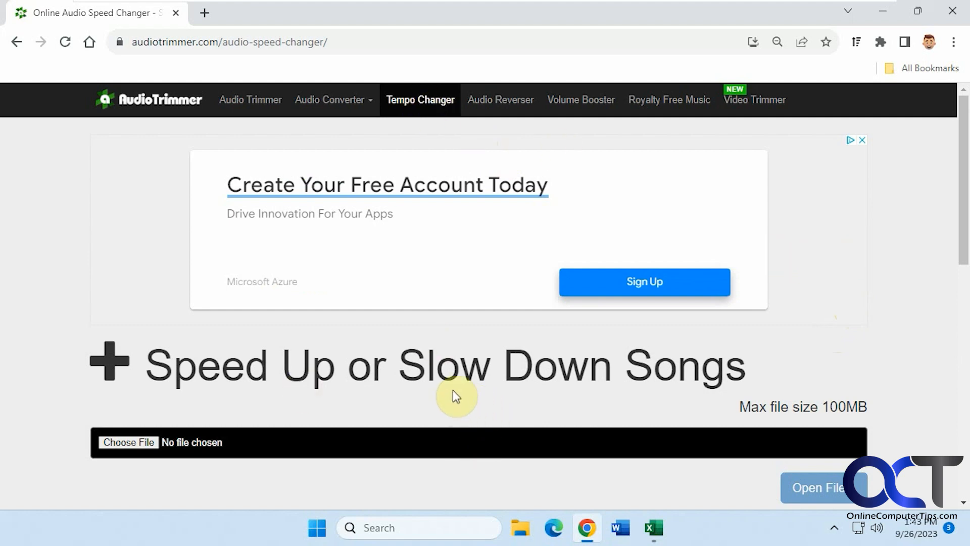
Load Song.mp3 into the Tempo Changer so its waveform appears and it plays.
scroll("down", 3)
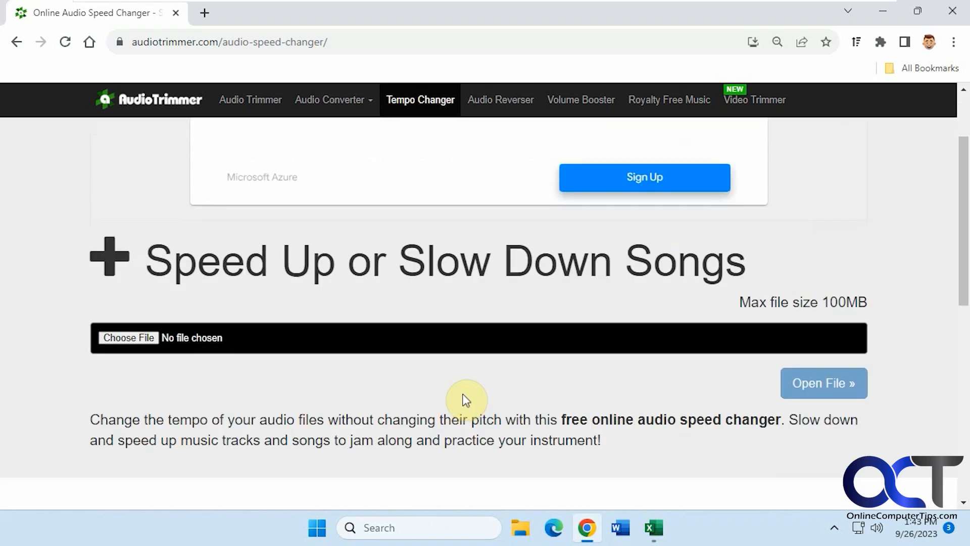
scroll("down", 3)
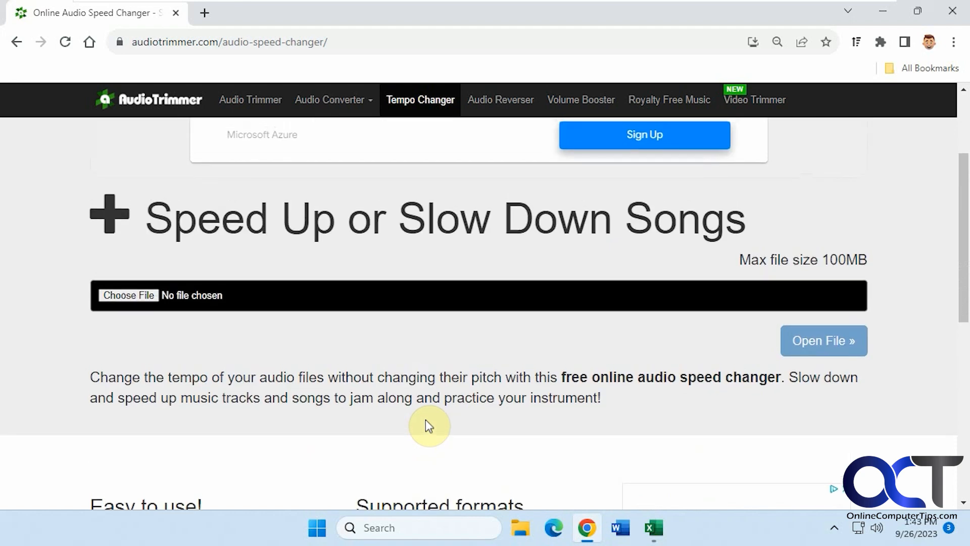
left_click(128, 295)
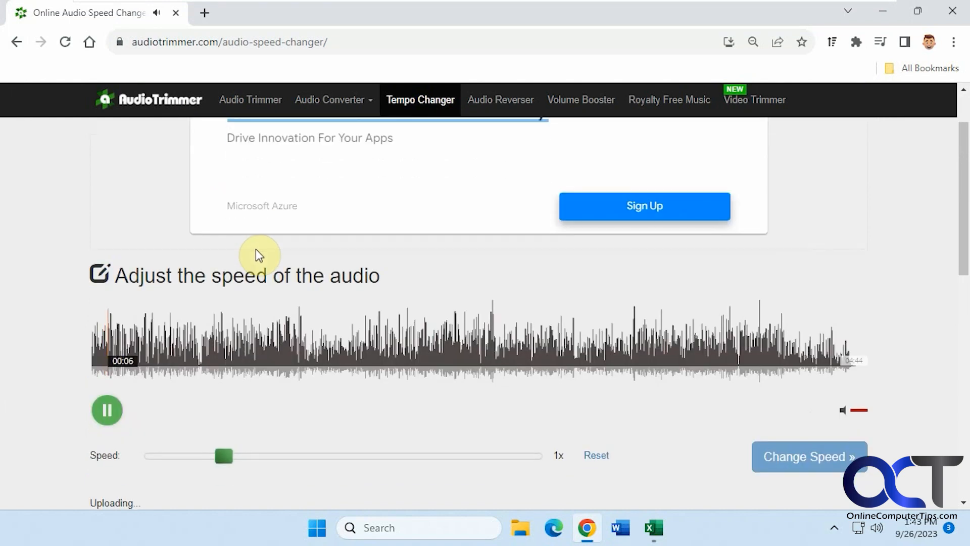
mouse_move(856, 418)
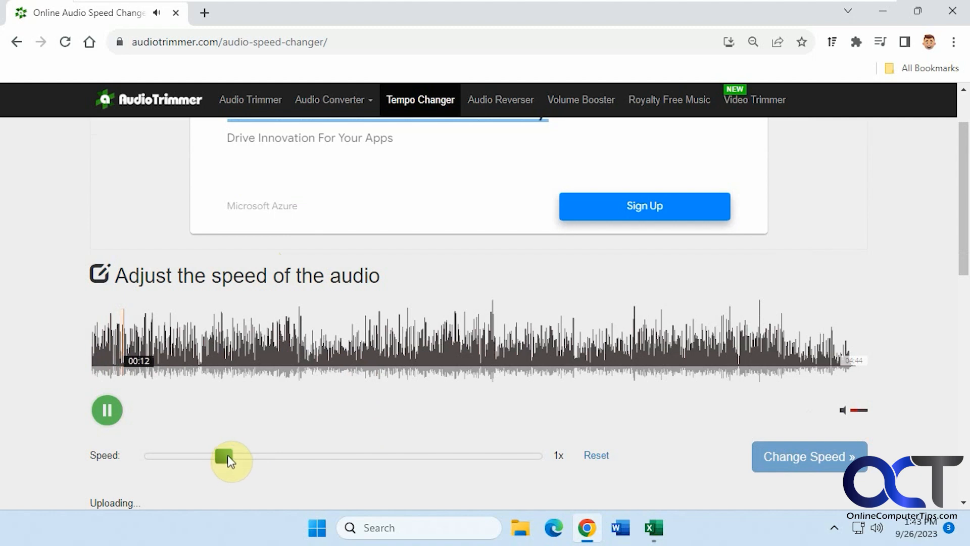
Adjust the Speed slider through 3x and 0.5x, settling exactly on 2x.
left_click_drag(228, 457, 450, 456)
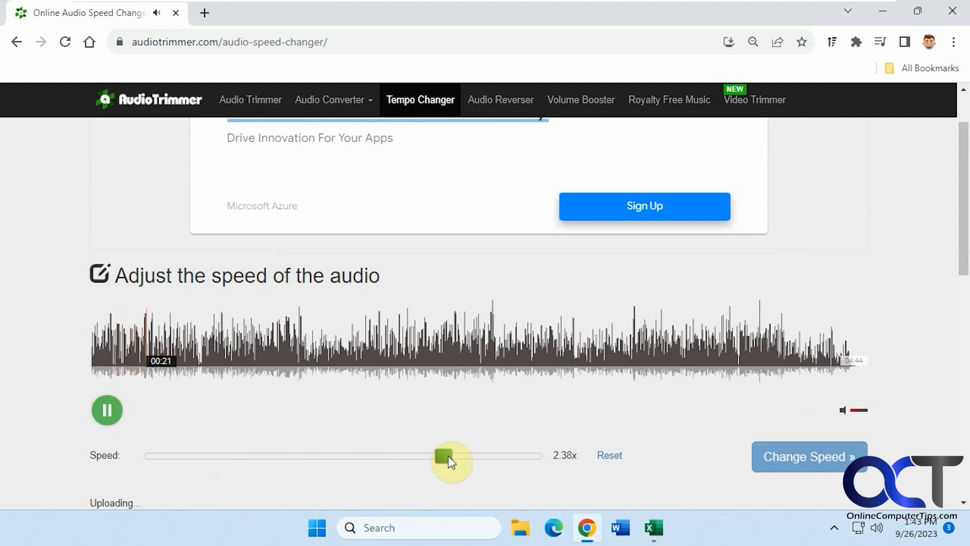
left_click_drag(450, 456, 542, 456)
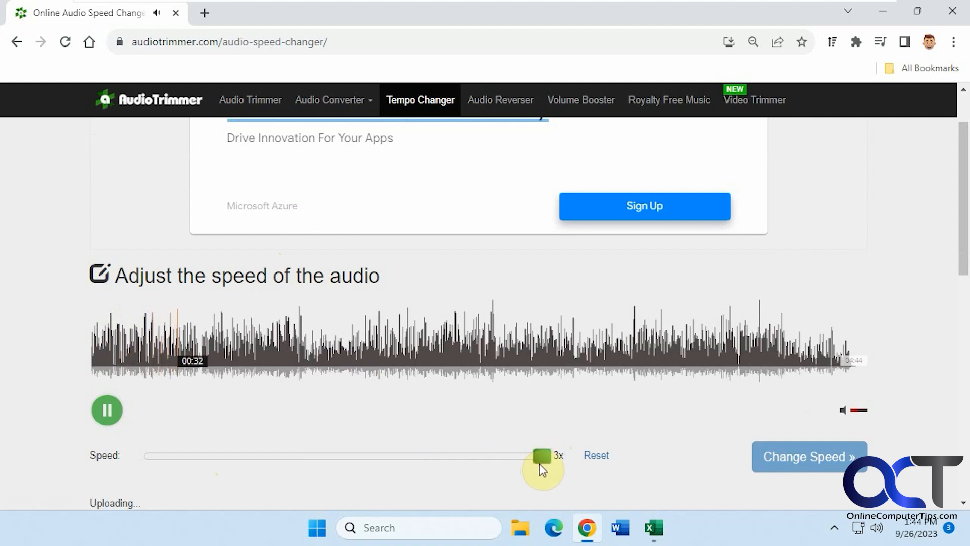
left_click_drag(541, 456, 139, 456)
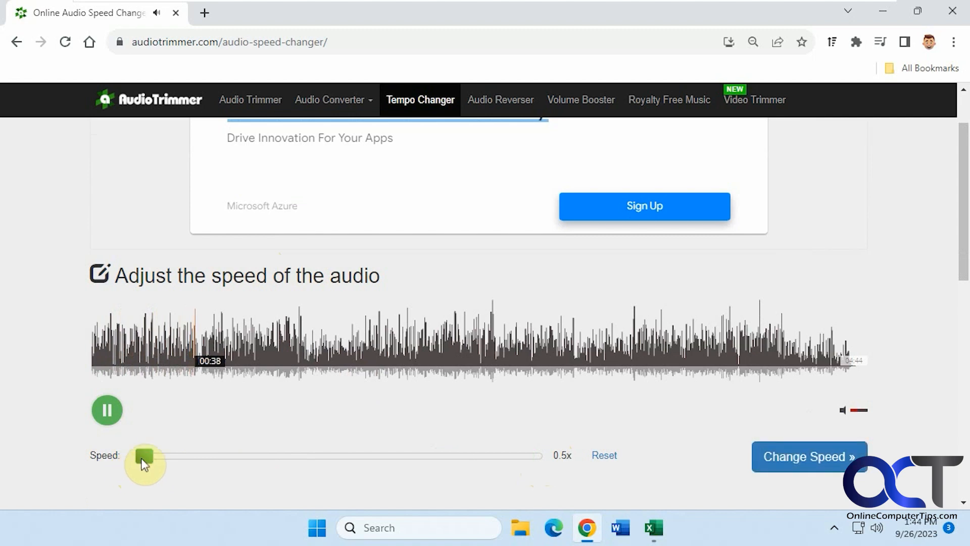
left_click_drag(144, 457, 218, 457)
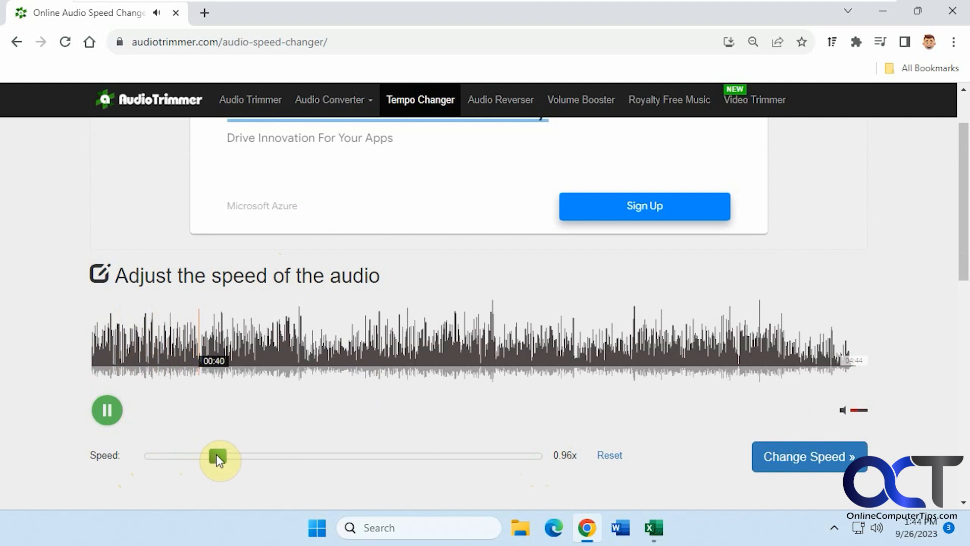
left_click_drag(218, 456, 291, 456)
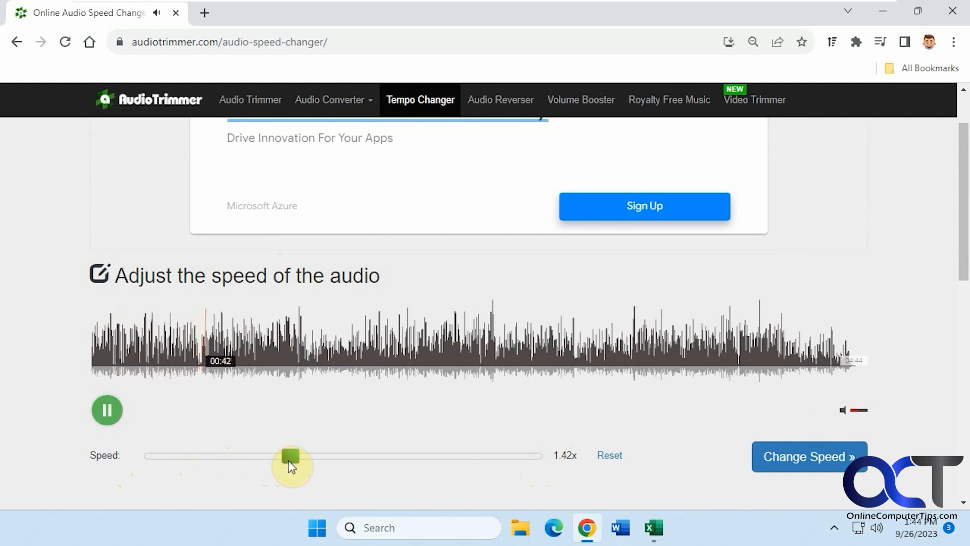
left_click_drag(291, 455, 350, 456)
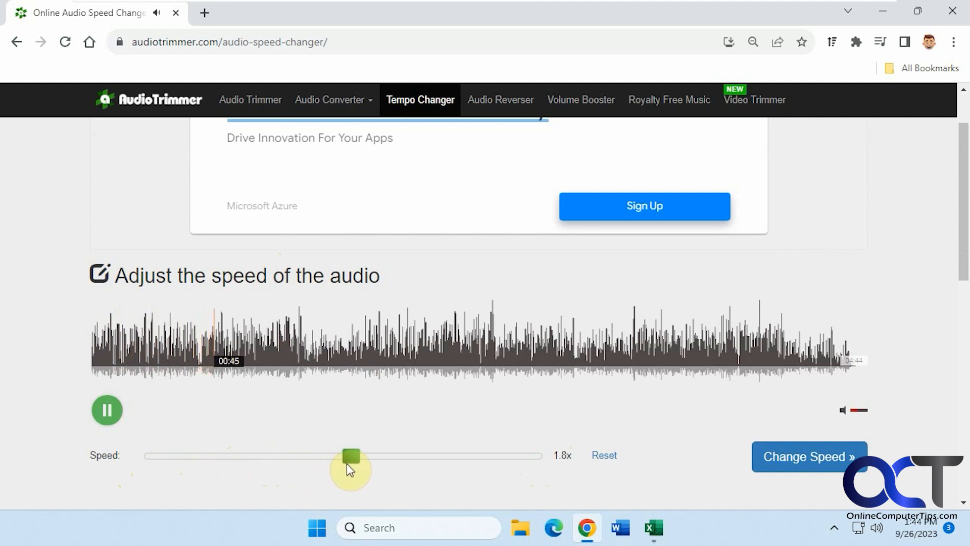
left_click_drag(350, 456, 375, 456)
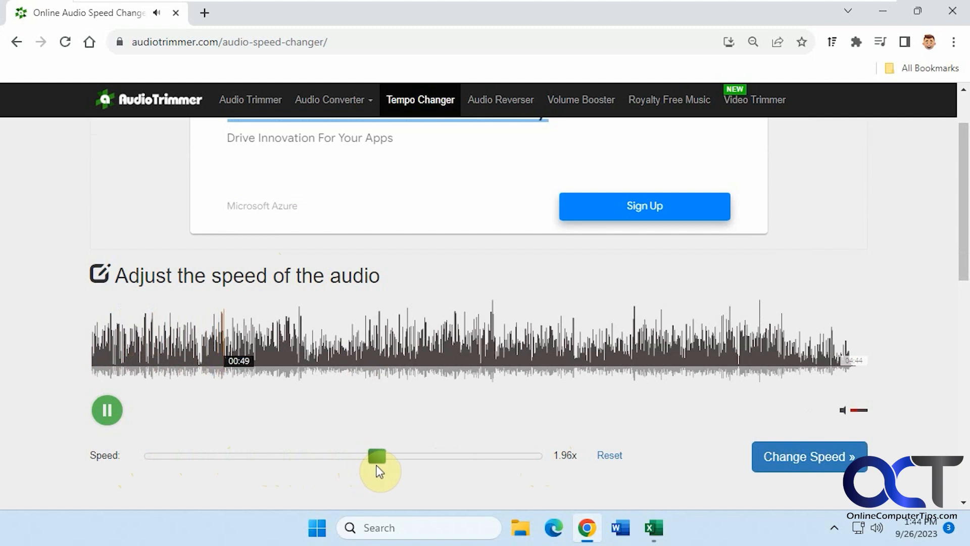
left_click_drag(376, 456, 383, 455)
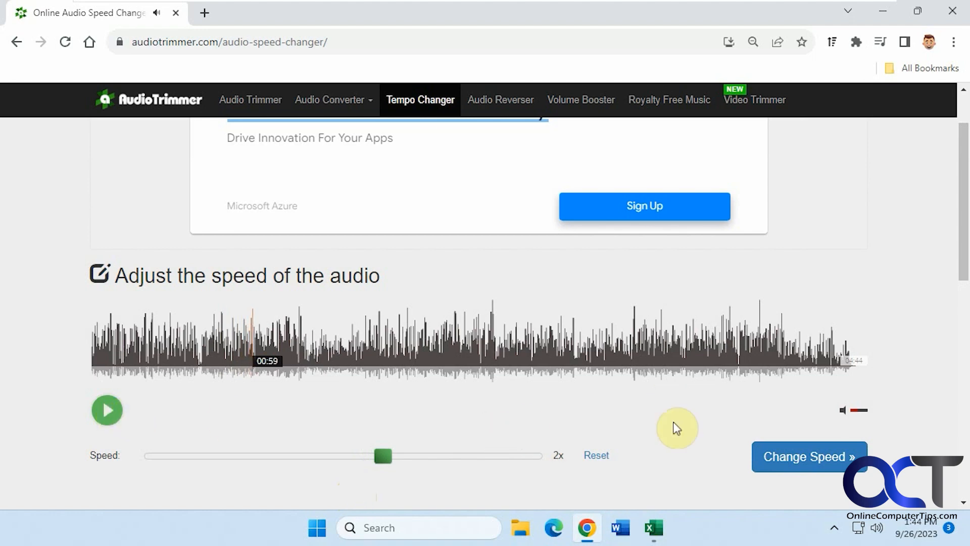
Apply the 2x speed change and dismiss the full-page ad.
left_click(808, 455)
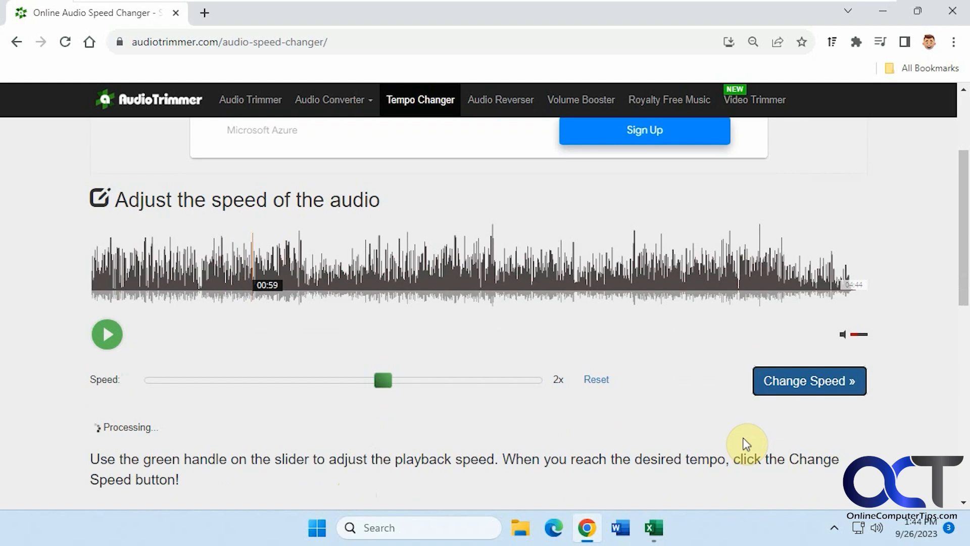
left_click(808, 381)
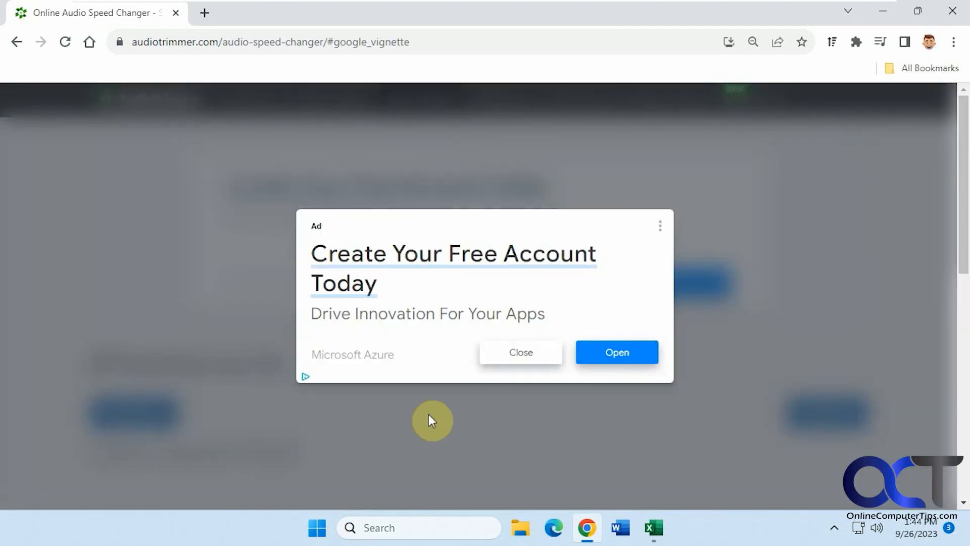
left_click(659, 225)
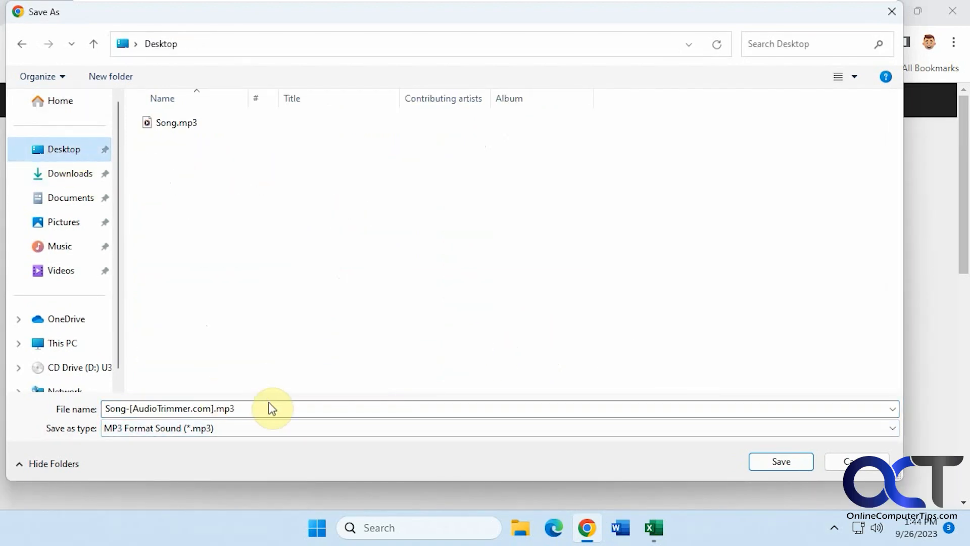
Save the sped-up track on the Desktop as '2x Song.mp3'.
type("2x")
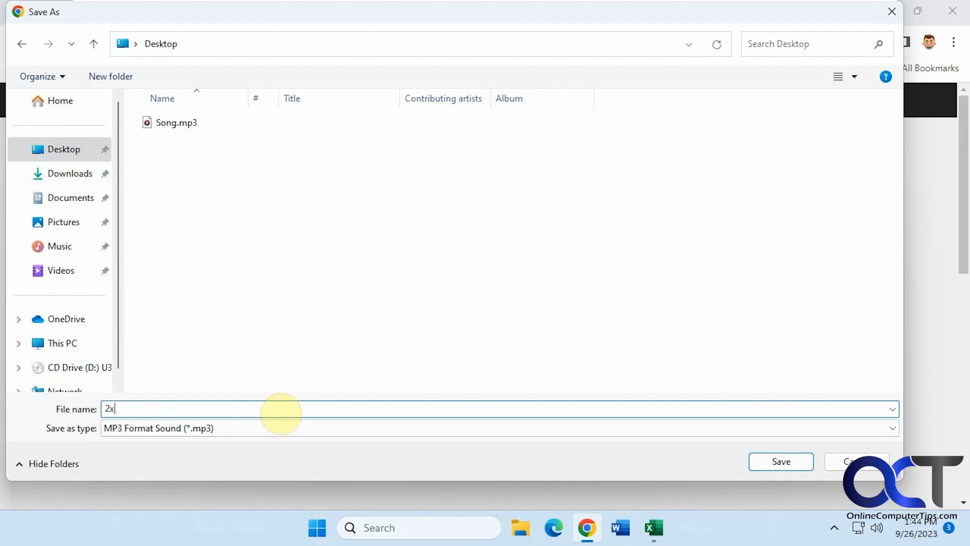
left_click(780, 461)
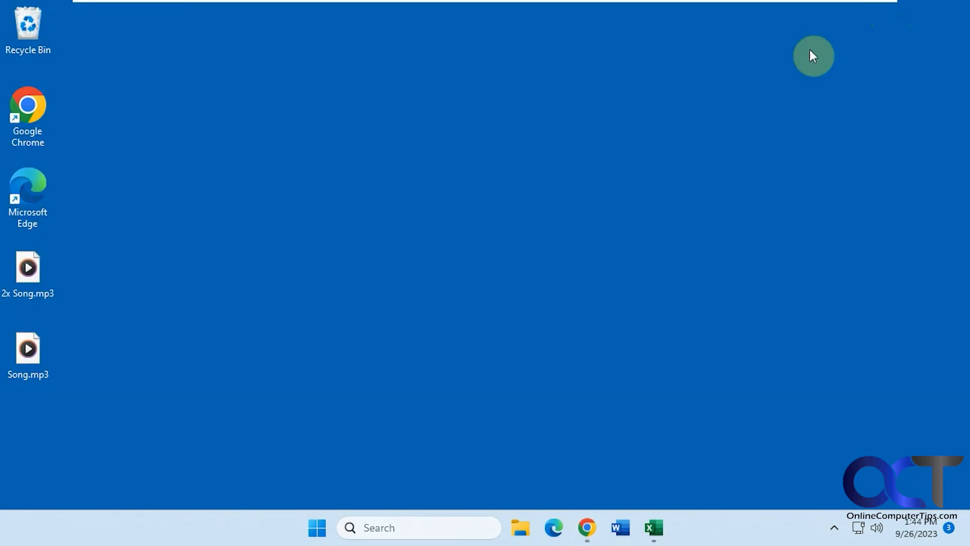
Play and pause Song.mp3 (4:32) and 2x Song (2:11), then return to the download page.
double_click(28, 348)
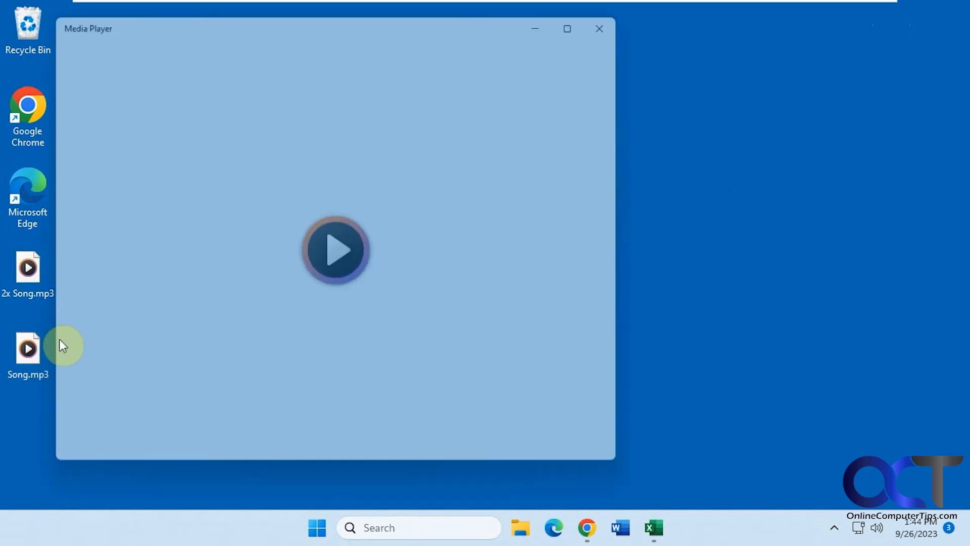
left_click(336, 250)
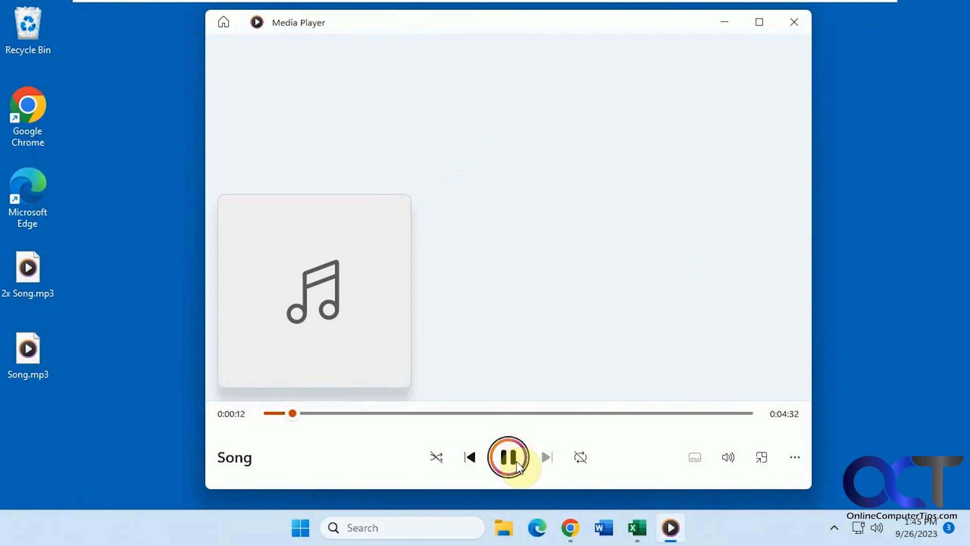
left_click(508, 456)
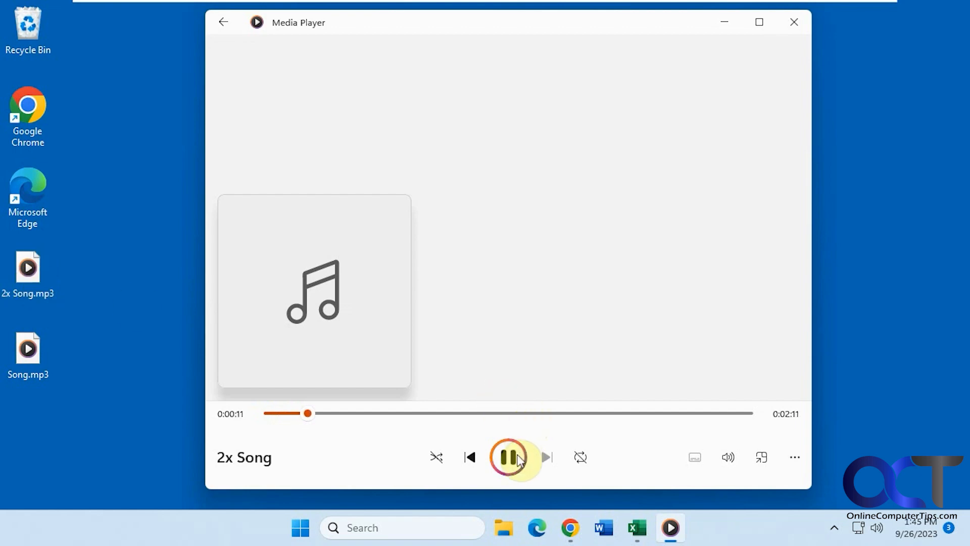
left_click(508, 457)
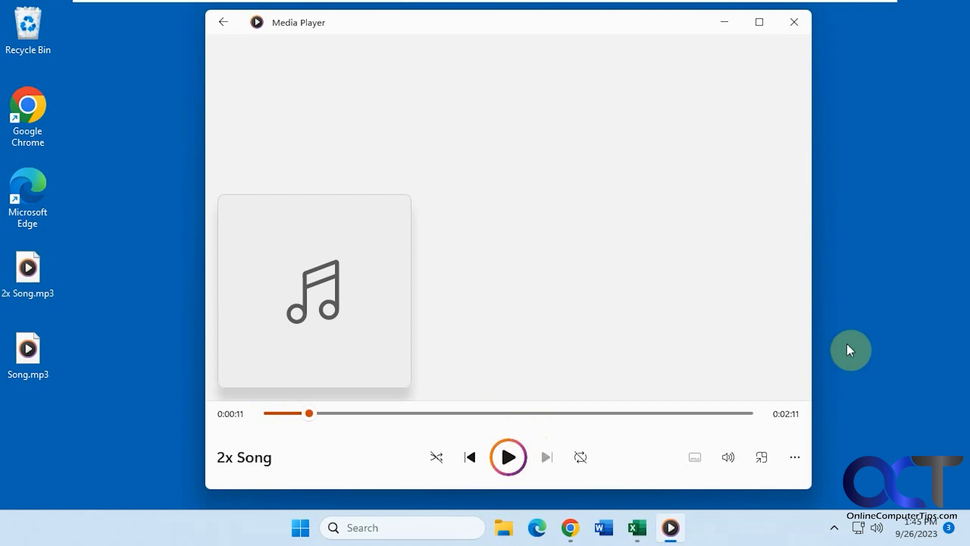
mouse_move(835, 320)
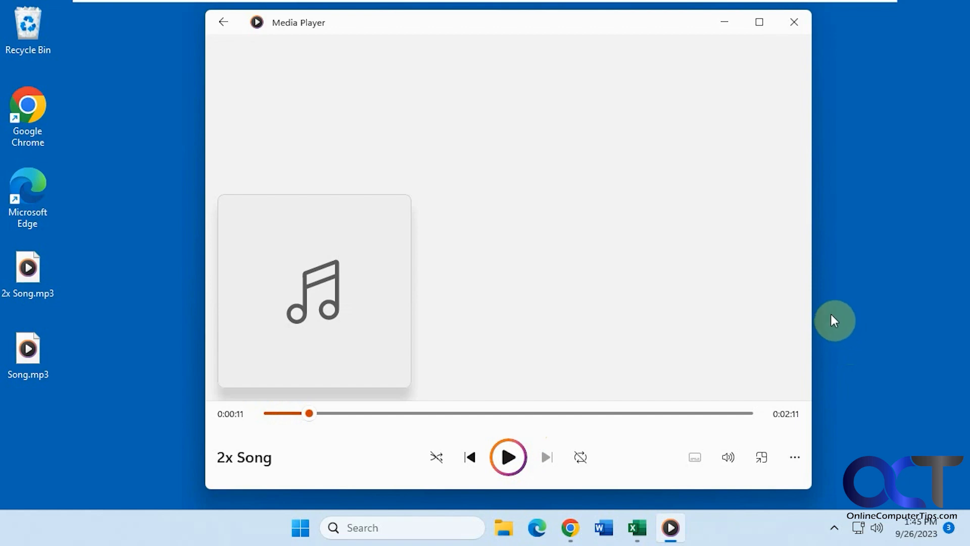
mouse_move(842, 317)
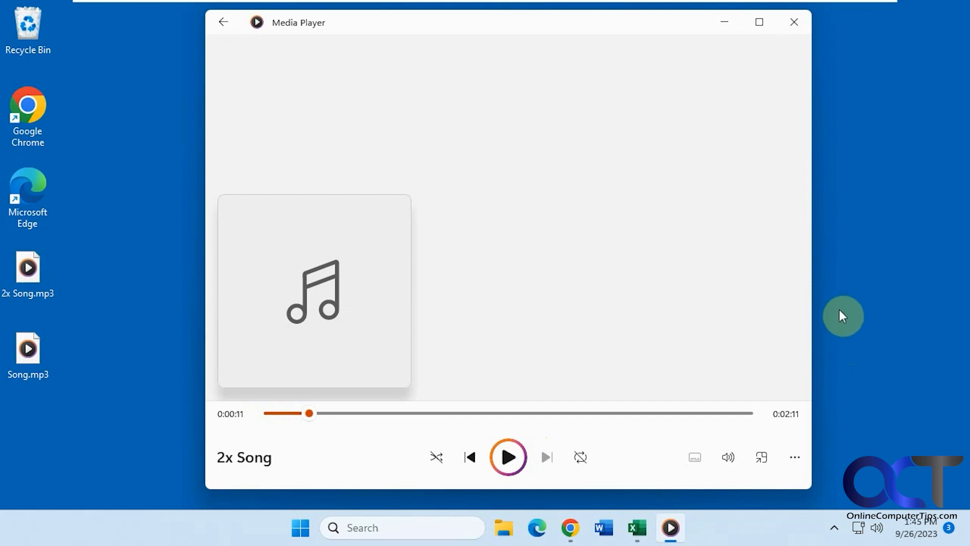
mouse_move(829, 311)
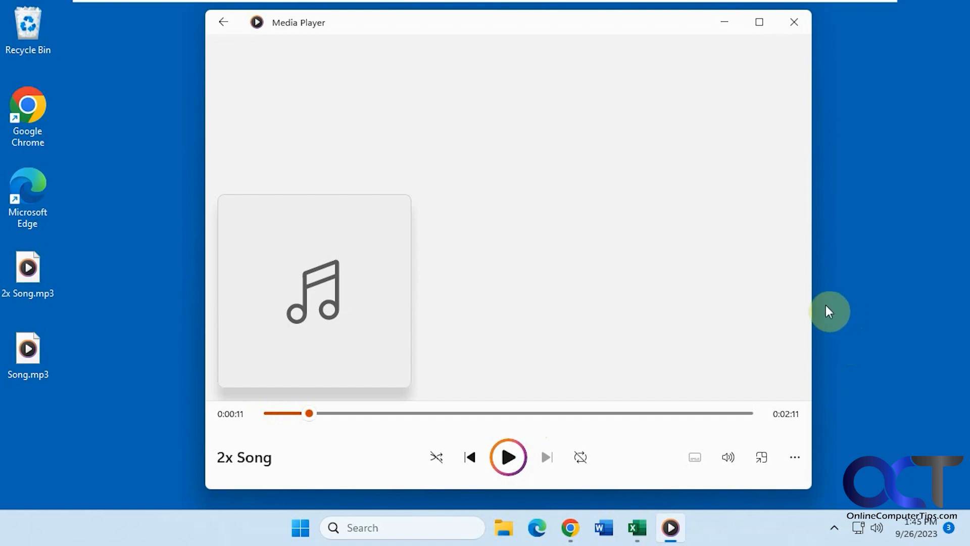
mouse_move(816, 278)
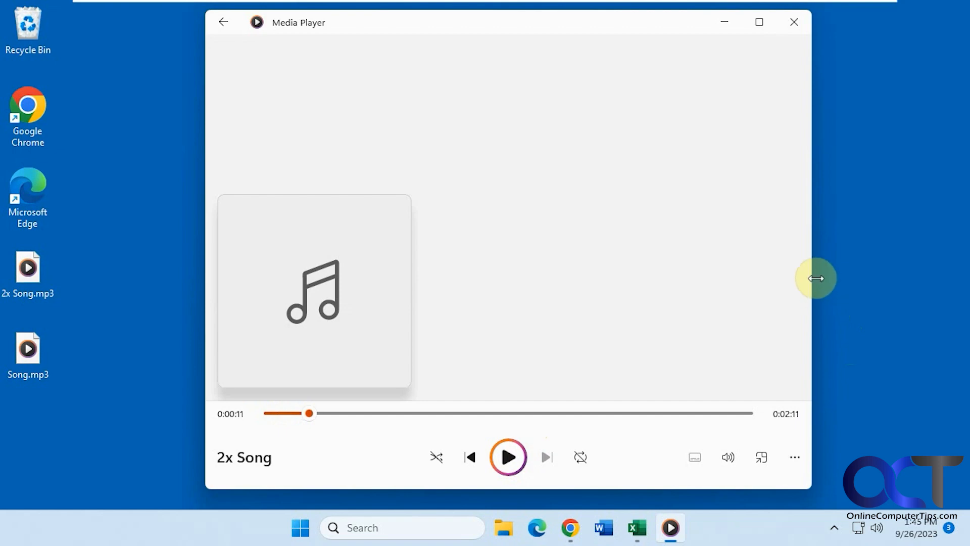
left_click(569, 527)
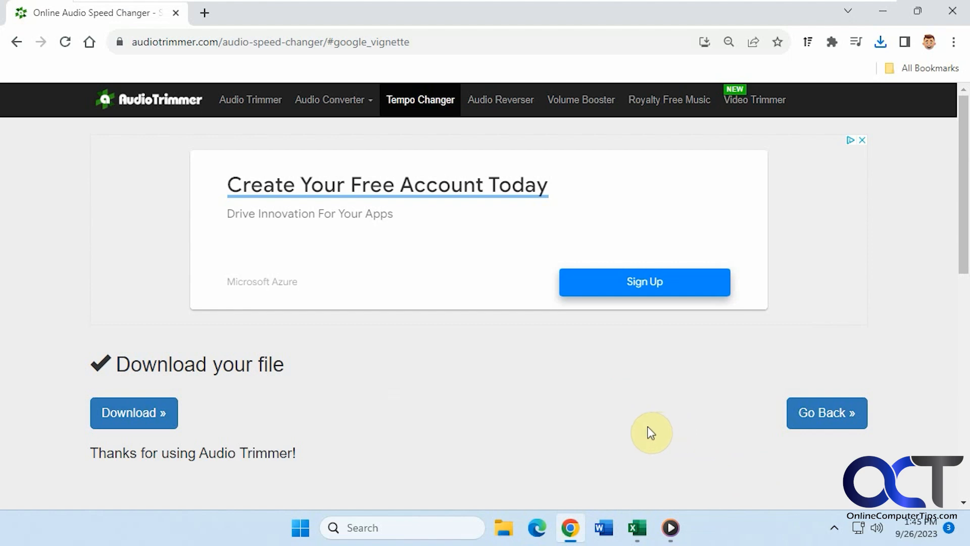
mouse_move(646, 427)
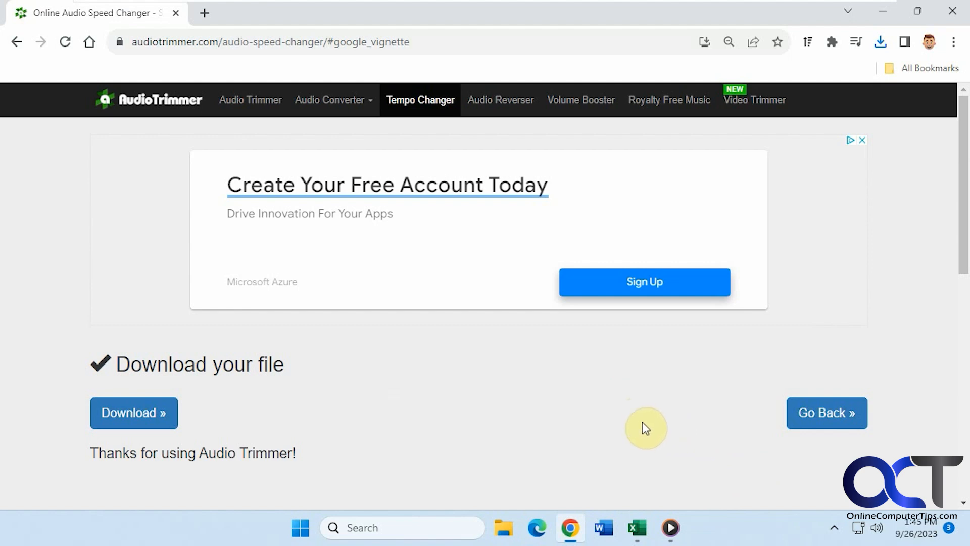
mouse_move(249, 411)
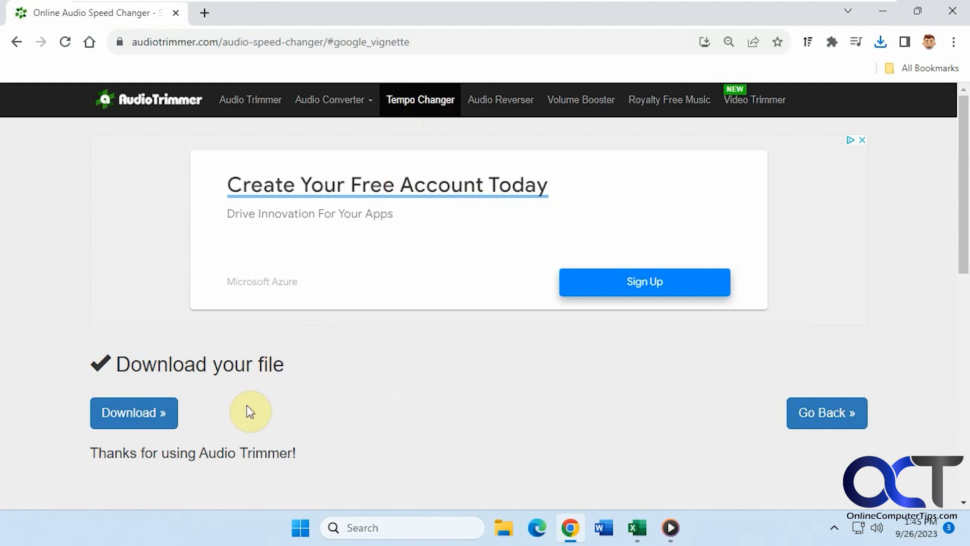
mouse_move(279, 413)
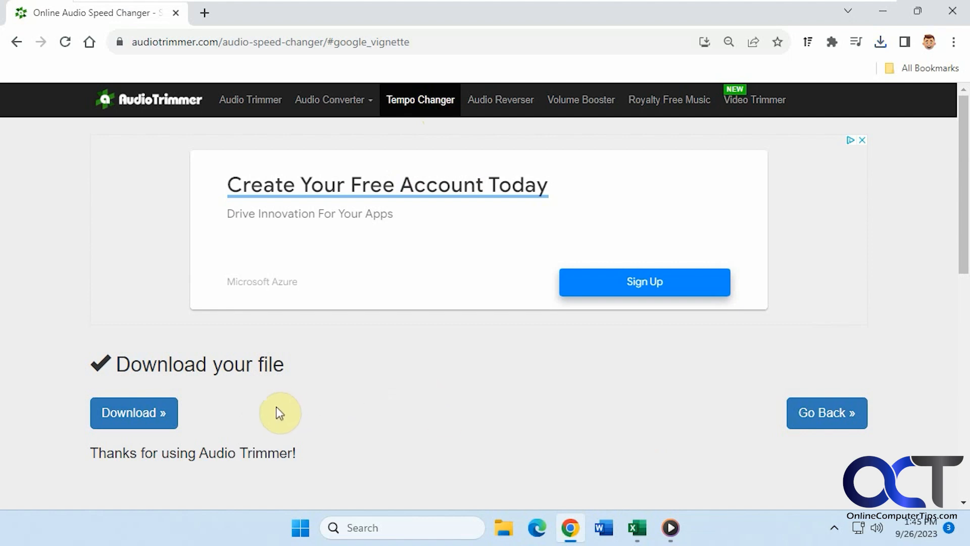
mouse_move(449, 412)
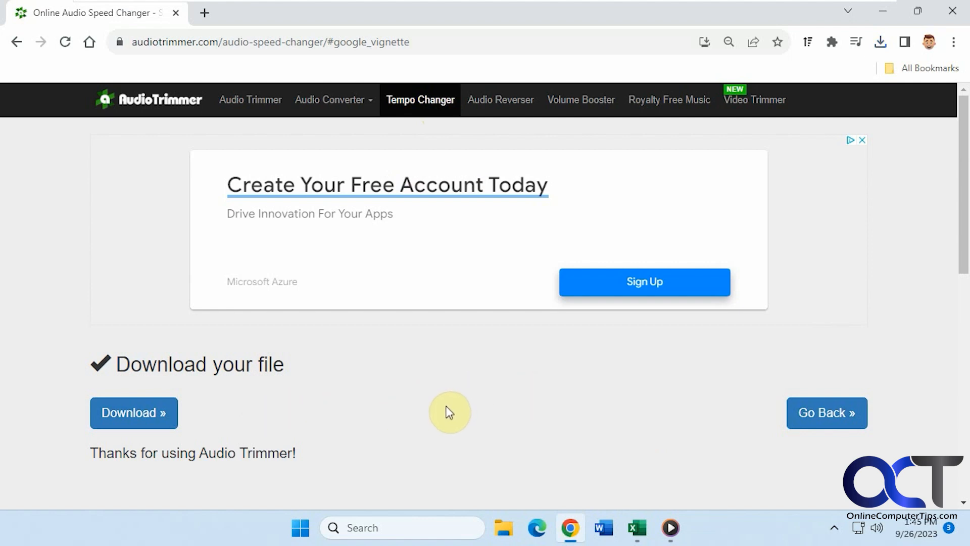
mouse_move(474, 384)
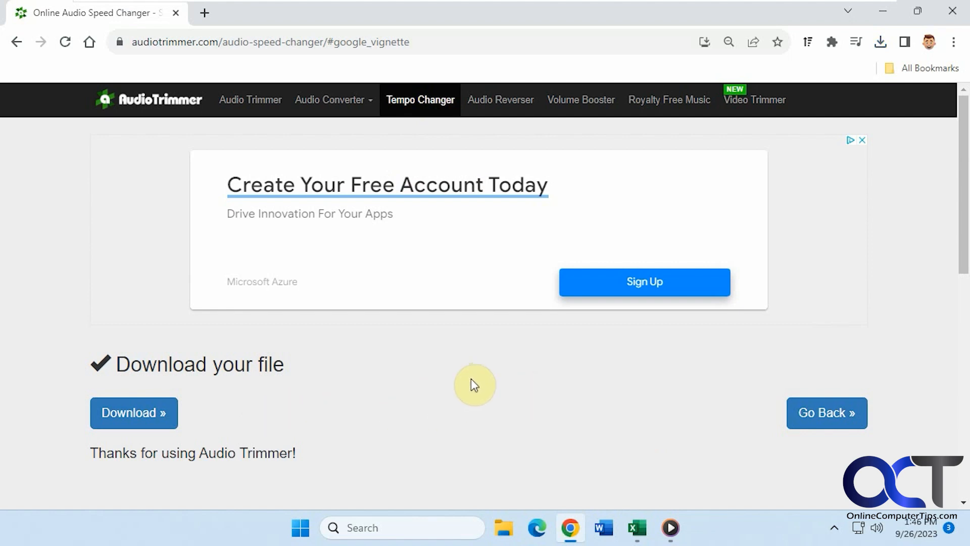